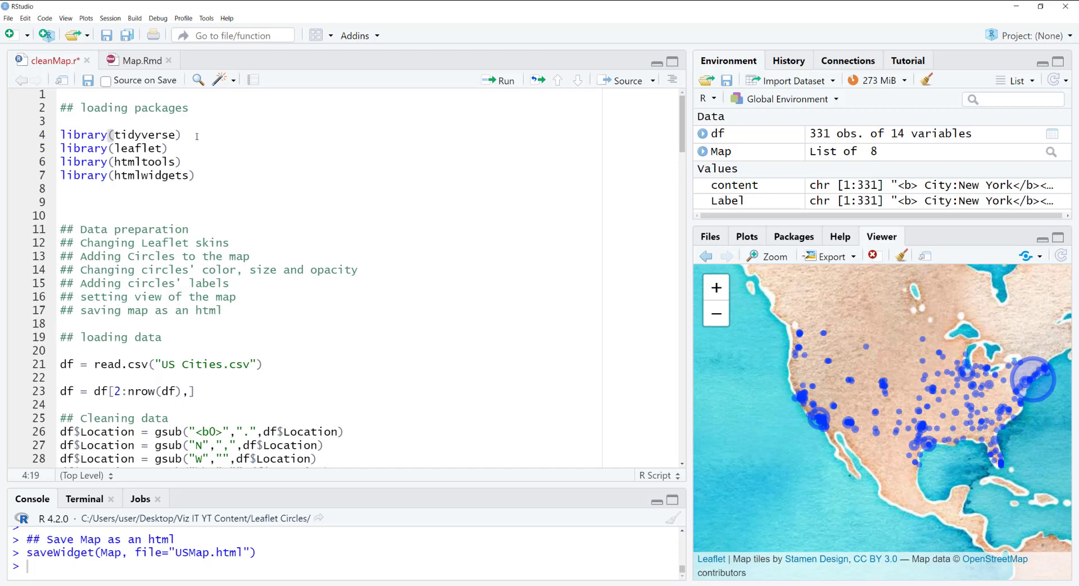
Remove all objects from the environment and clear the Viewer pane's map history.
click(186, 135)
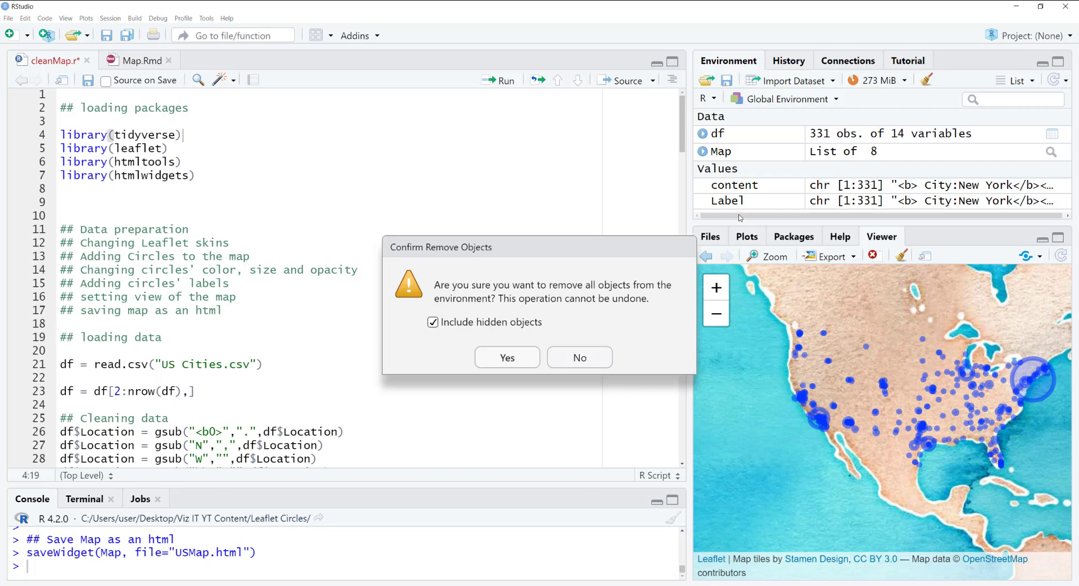
click(507, 356)
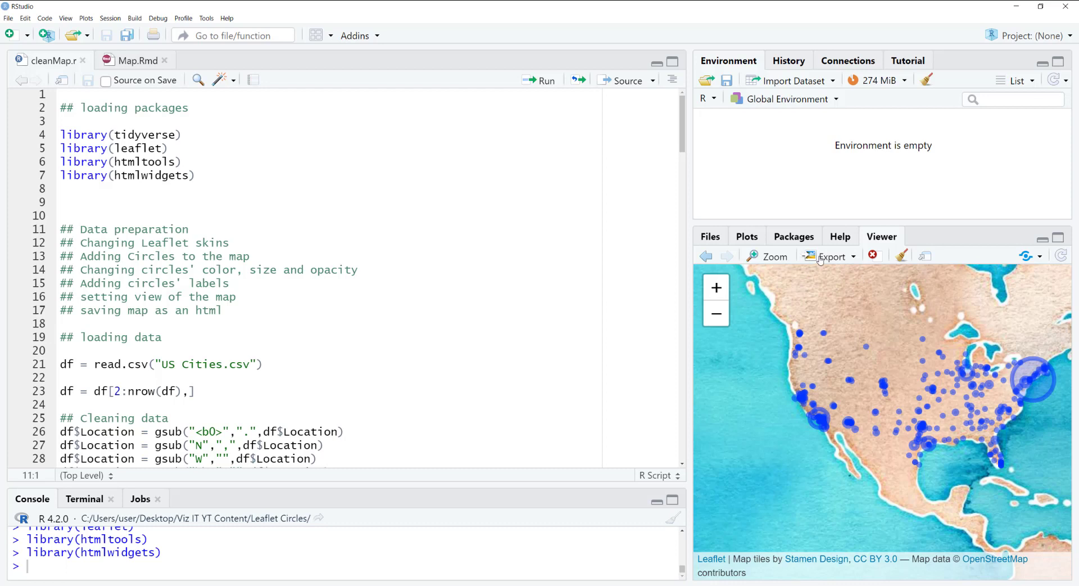
click(901, 257)
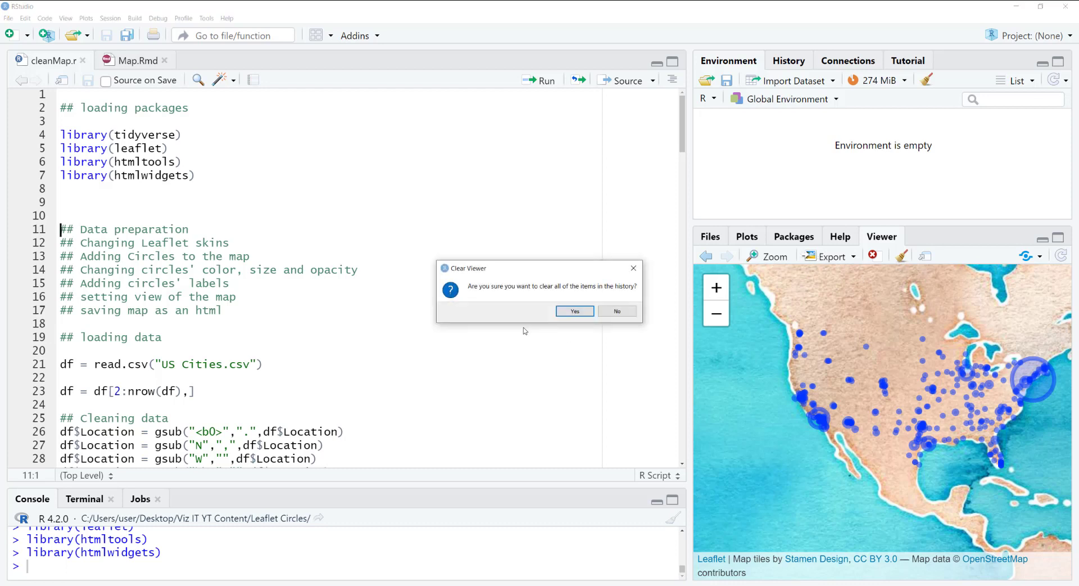
click(575, 310)
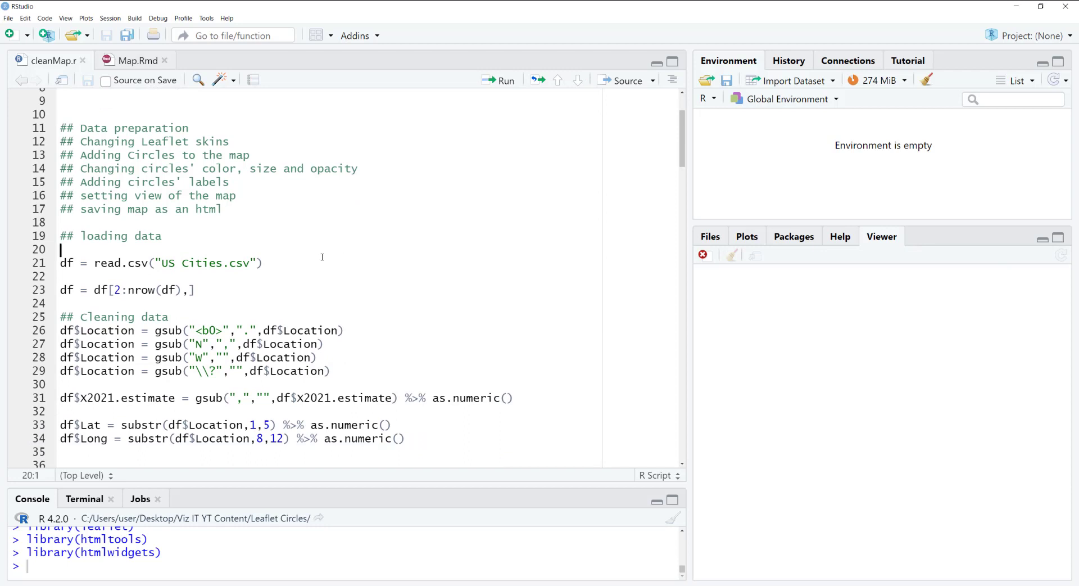
Run the read.csv and cleaning lines to rebuild df with 331 rows, then view it as a table.
click(499, 80)
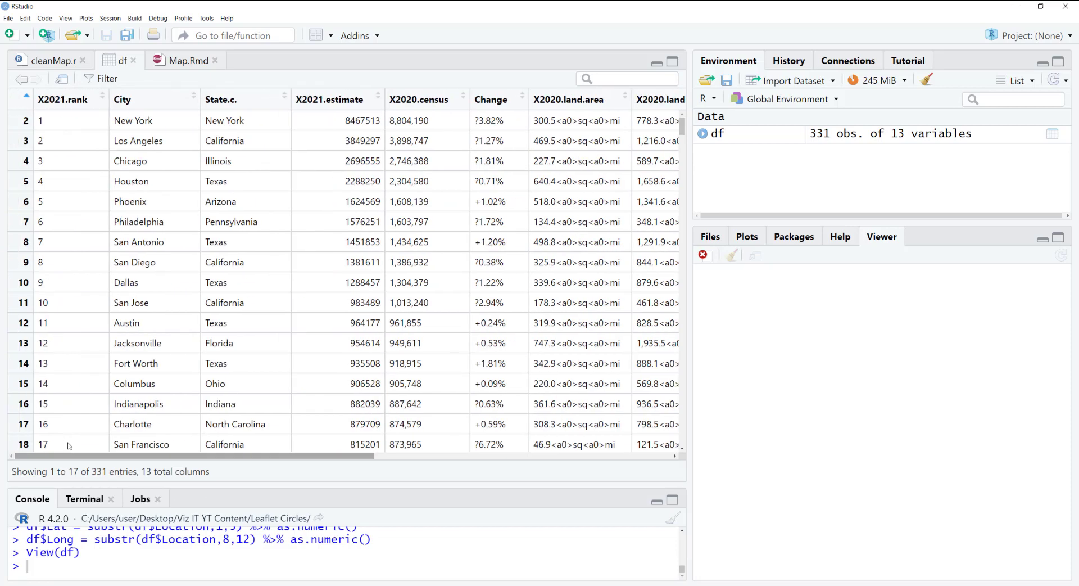
click(45, 60)
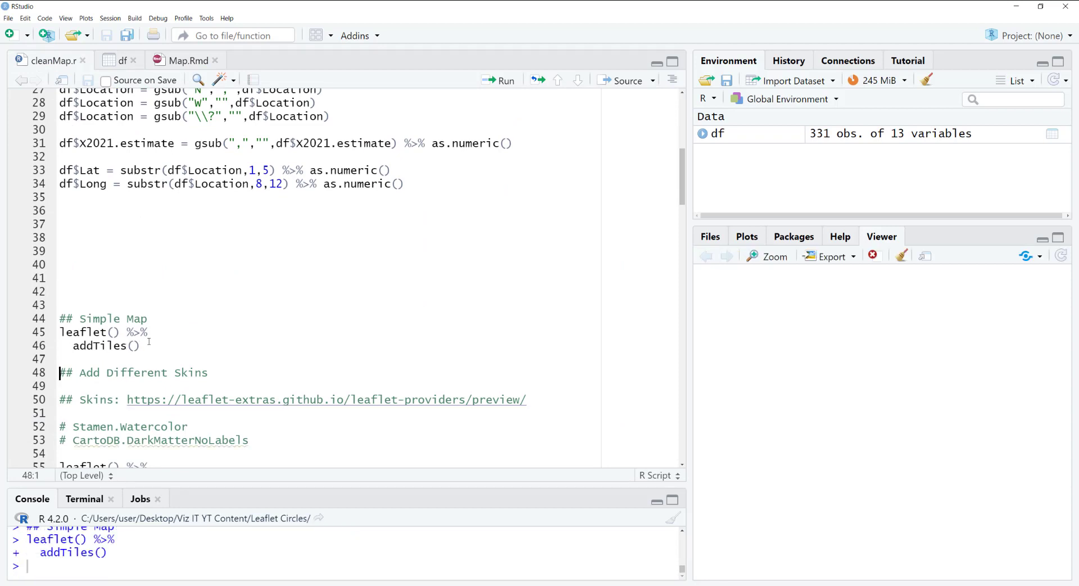
Render the basic map, then swap the basemap from Stamen.Watercolor to CartoDB.DarkMatterNoLabels.
click(501, 80)
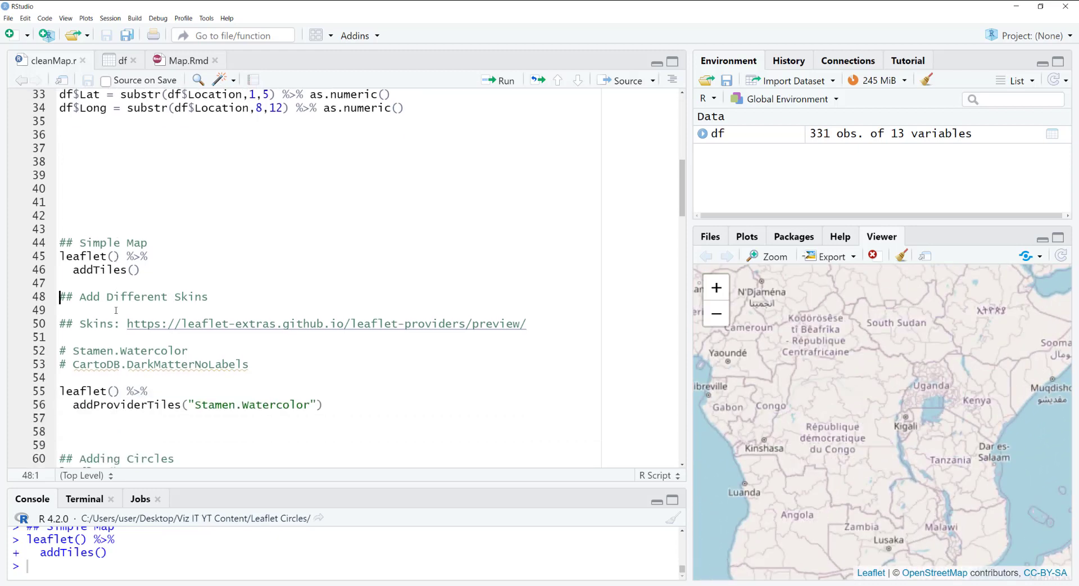
scroll(down, 3)
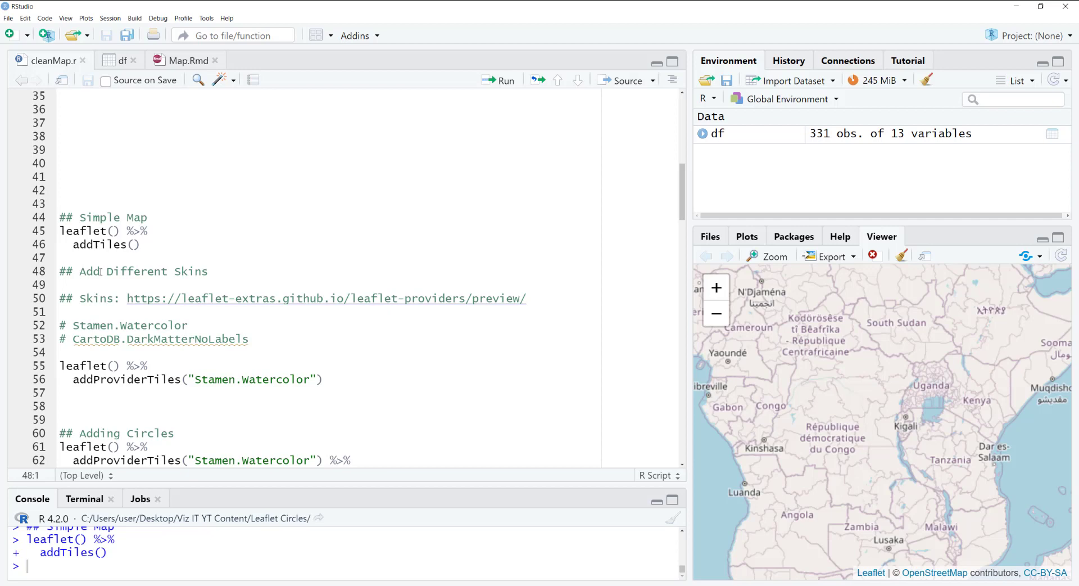
scroll(down, 3)
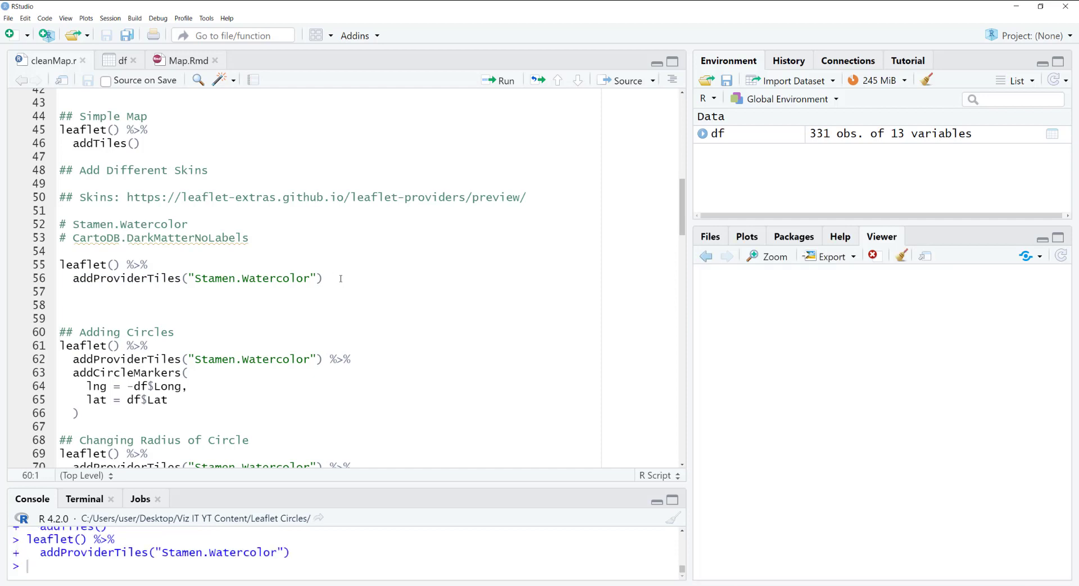
click(499, 80)
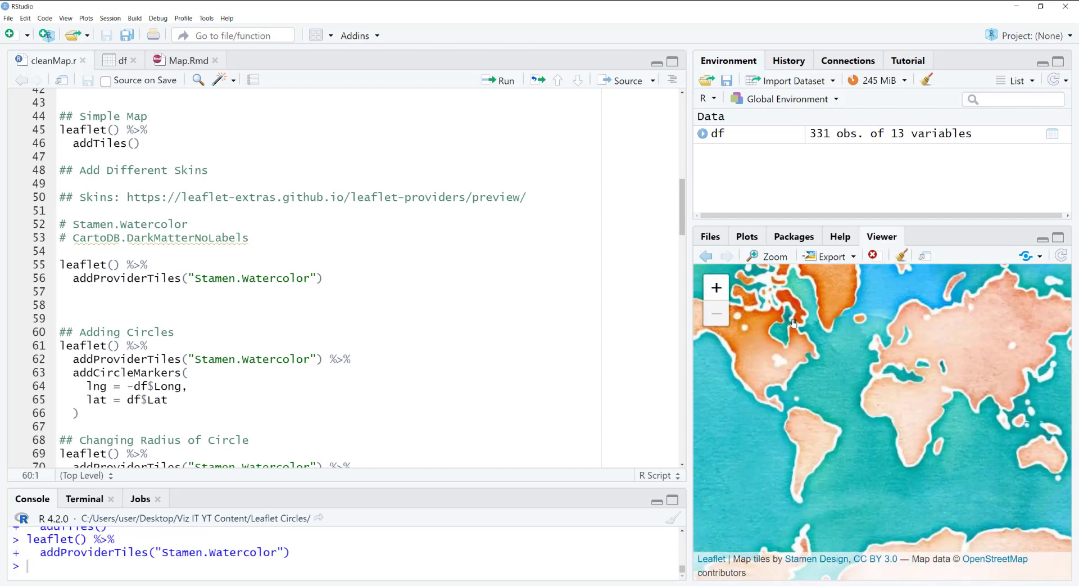
click(106, 237)
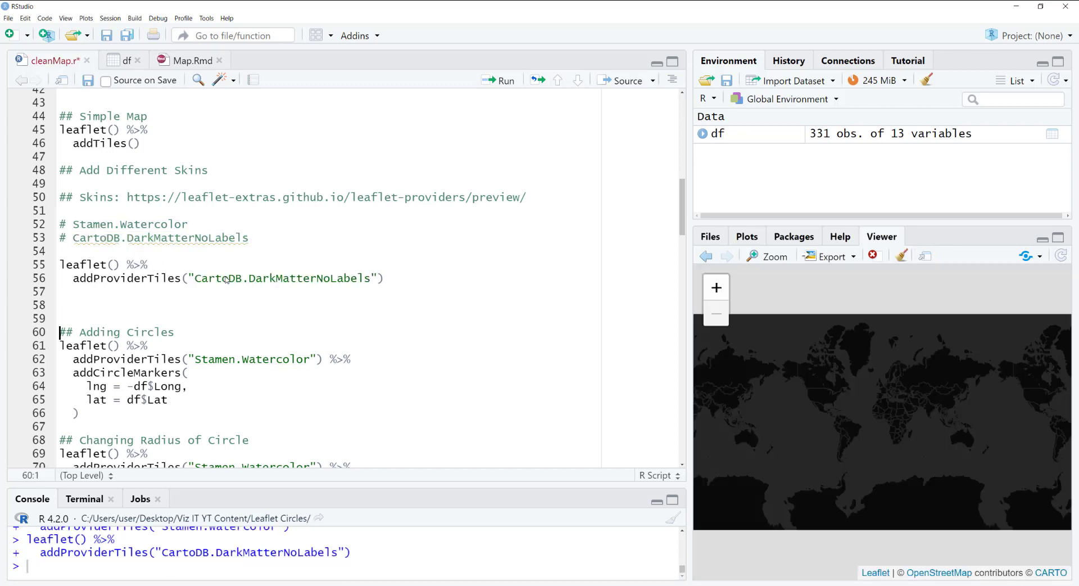
mouse_move(857, 413)
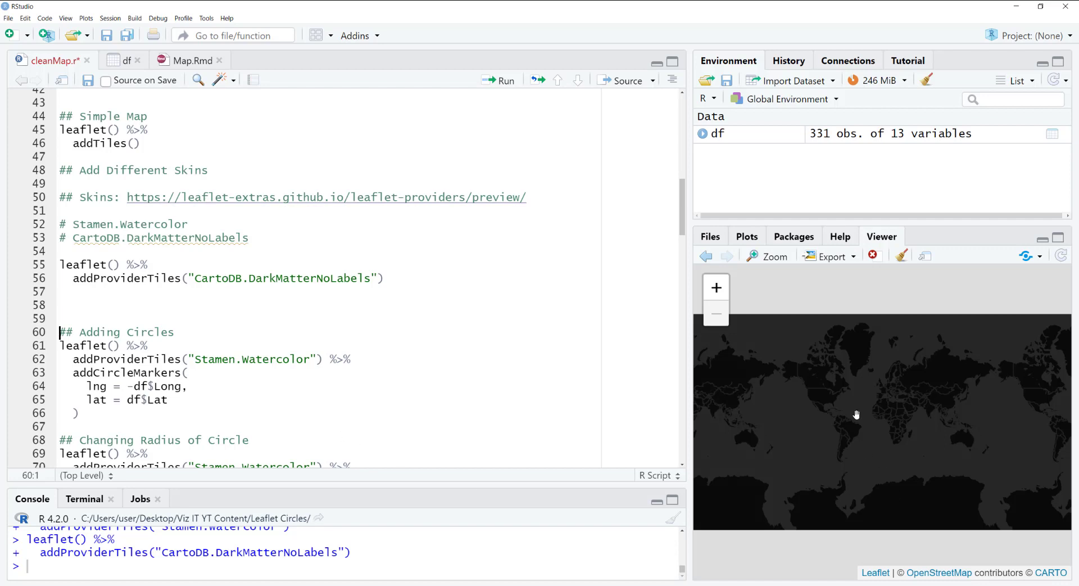
scroll(down, 3)
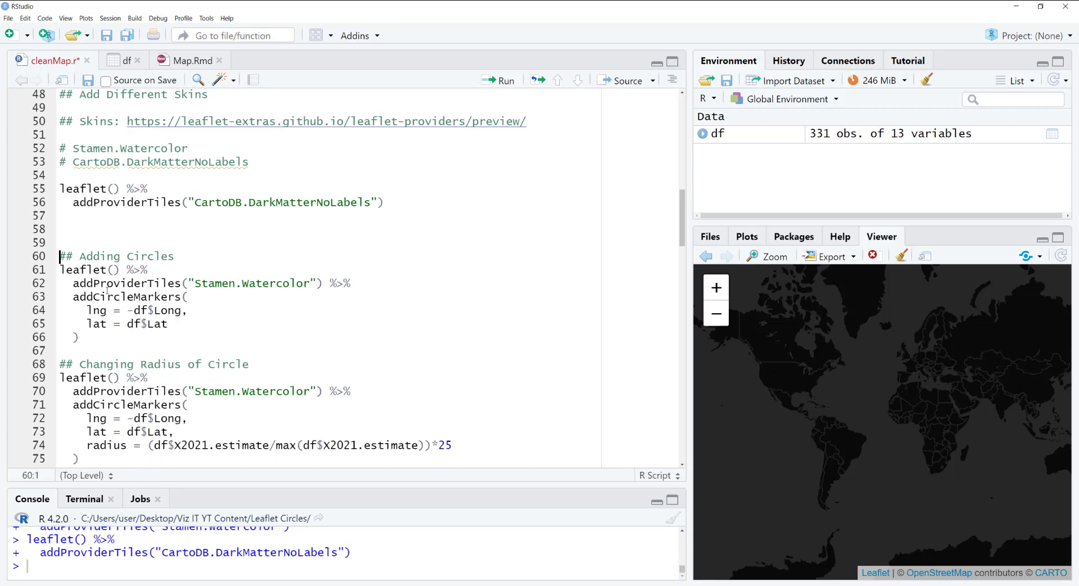
Add city circle markers with addCircleMarkers(lng, lat), then scale their radius by 2021 population.
double_click(125, 296)
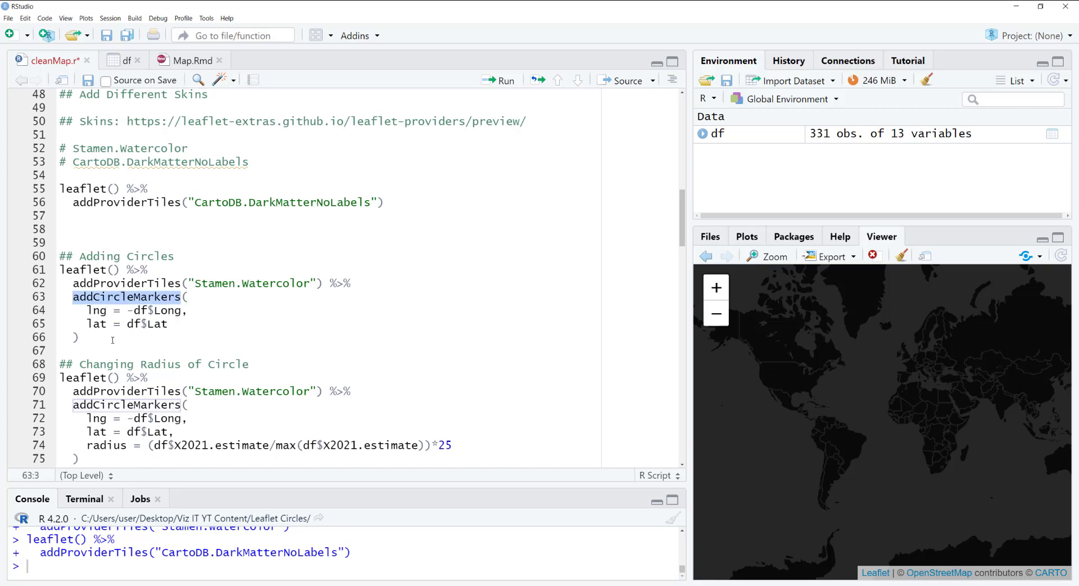
double_click(95, 310)
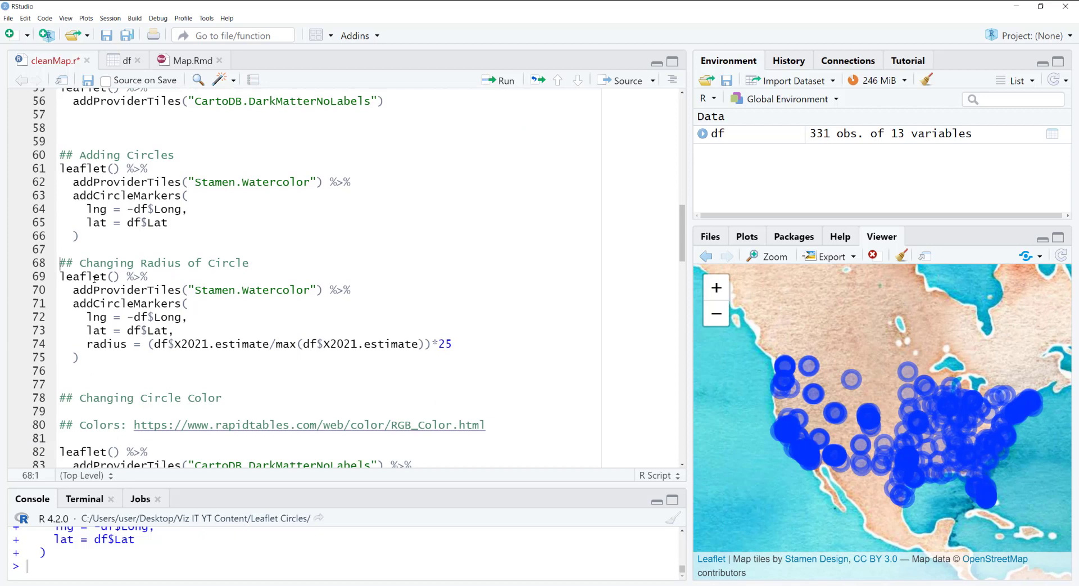
click(84, 276)
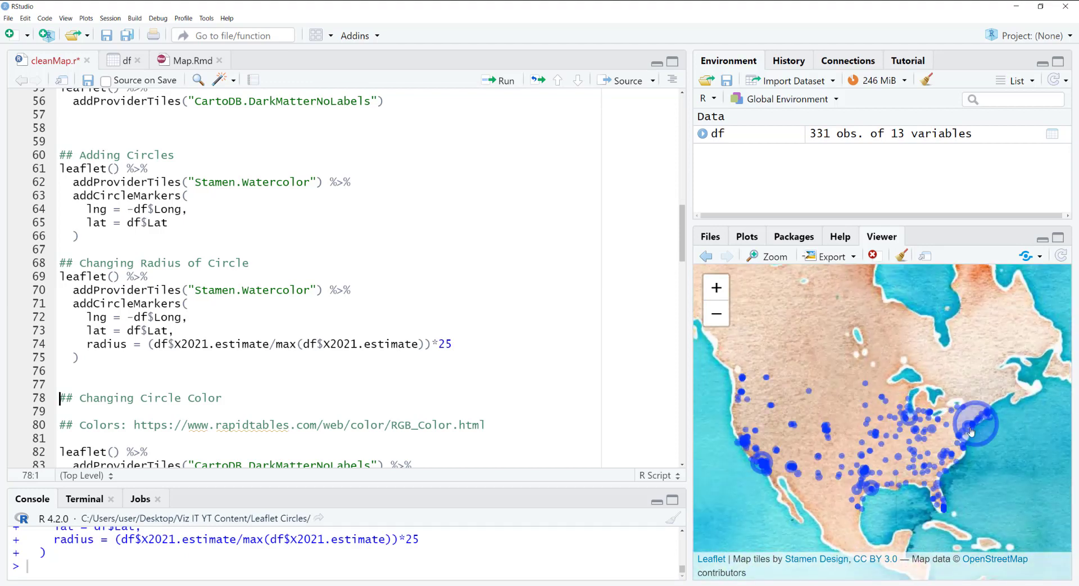
mouse_move(979, 453)
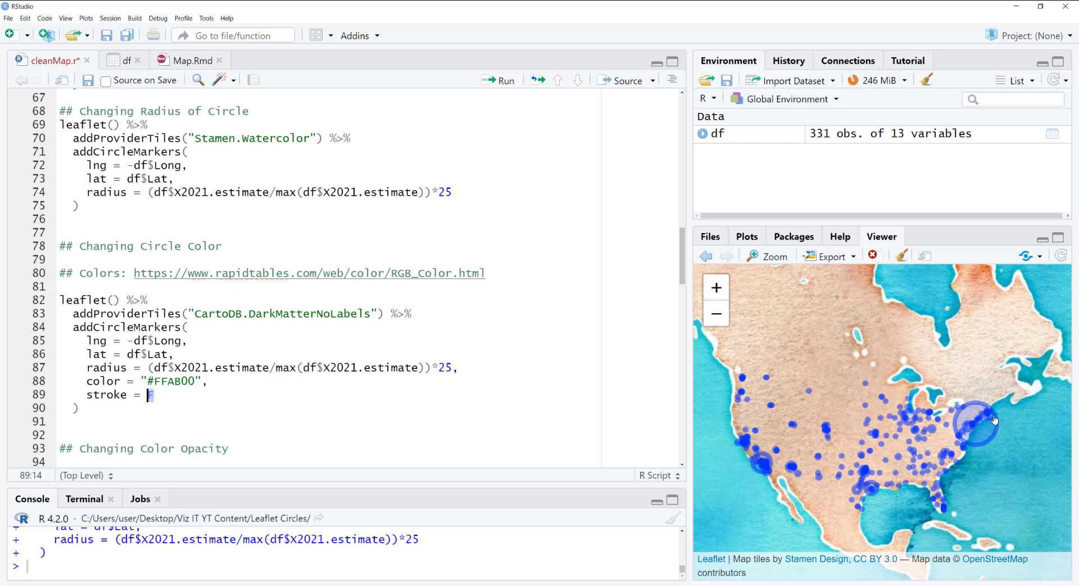
mouse_move(502, 492)
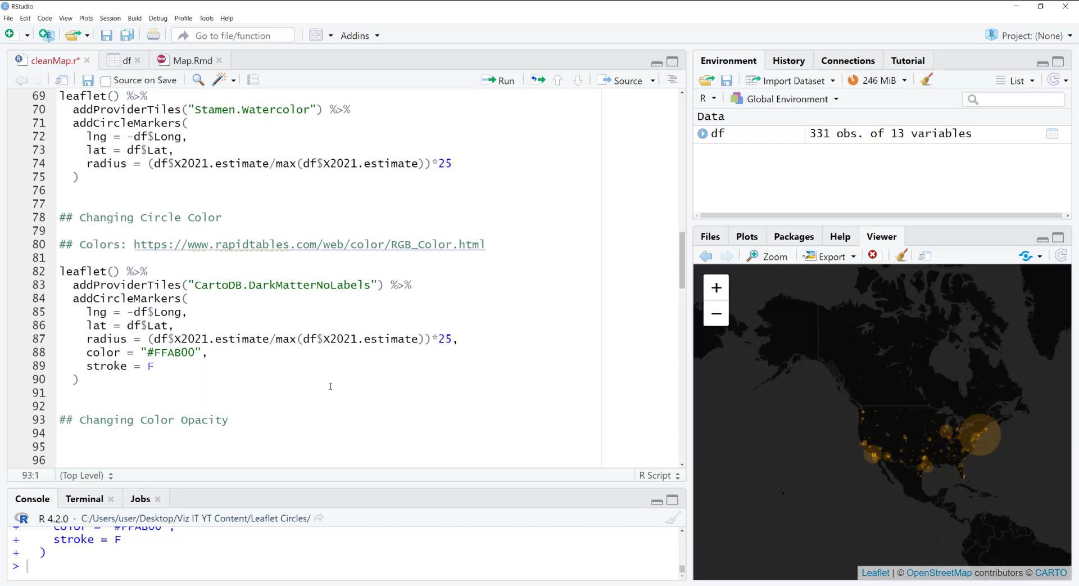
Render orange #FFAB00 borderless circles at fillOpacity 0.5, then rerun with fillOpacity 1.
click(281, 284)
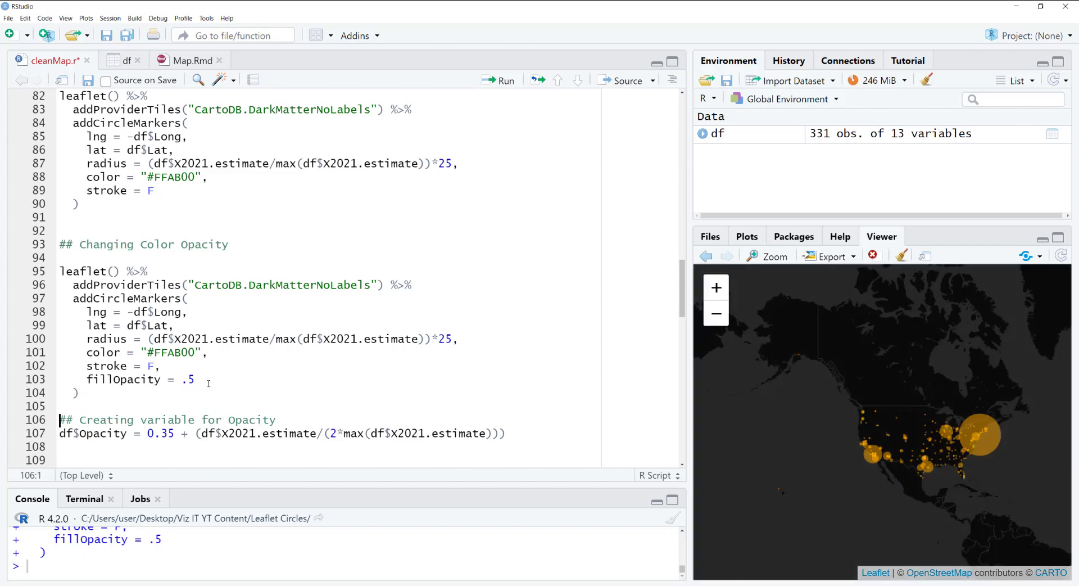
text(1)
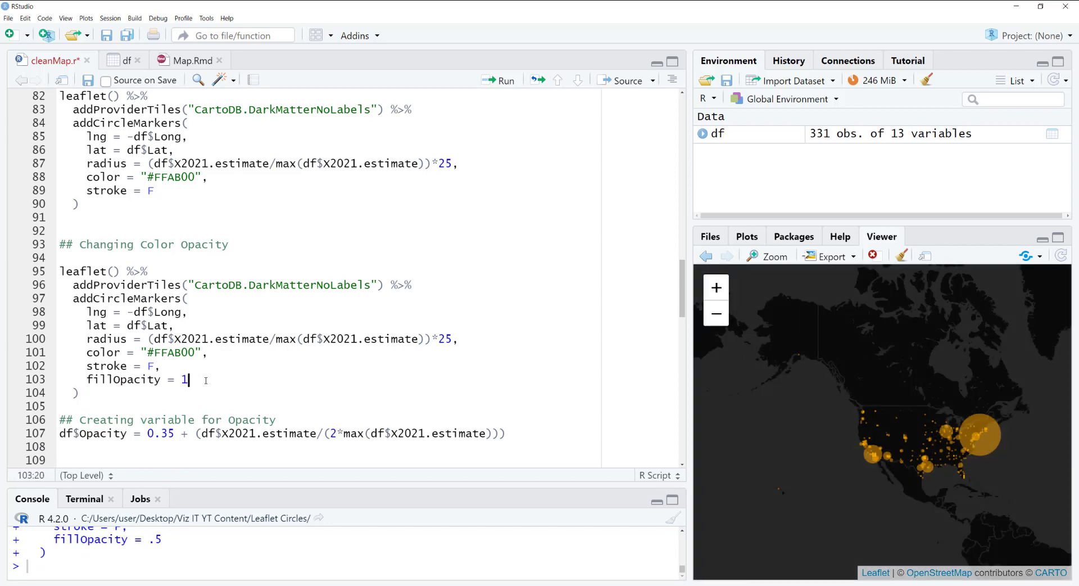
click(500, 79)
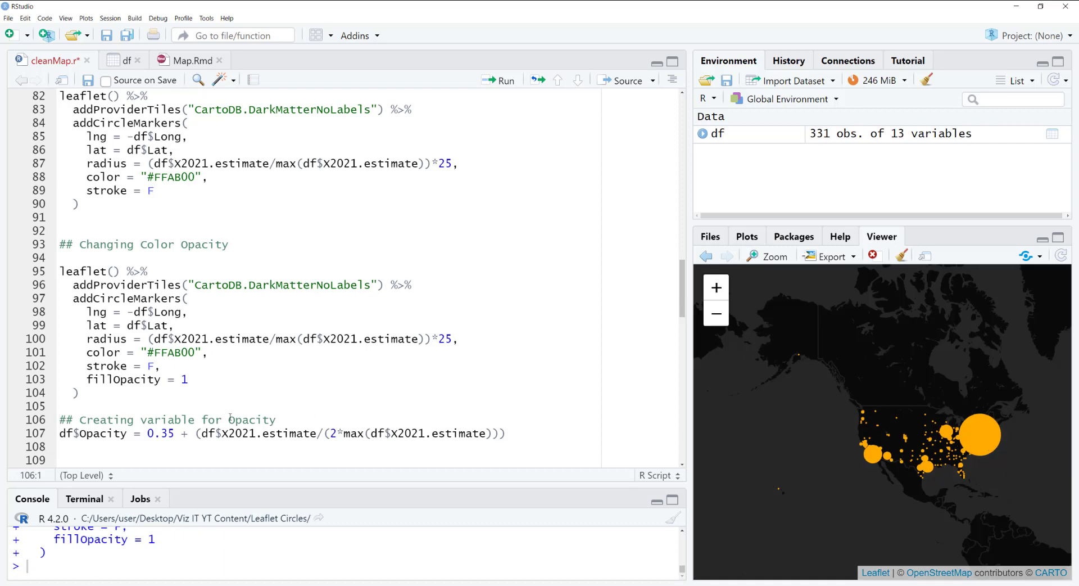
scroll(down, 3)
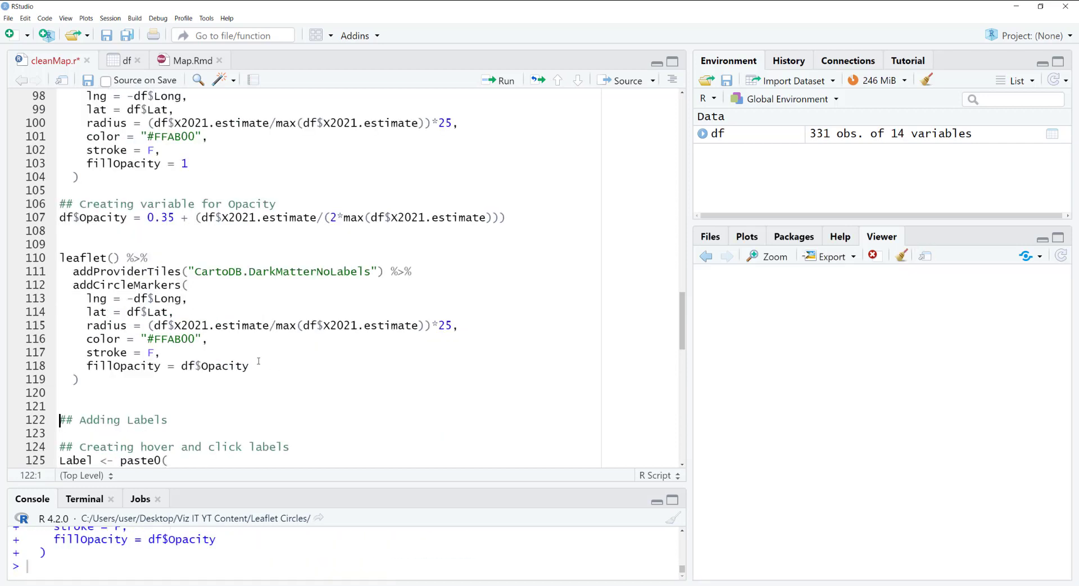
Render circles with fillOpacity = df$Opacity and pan the map to centre the United States.
click(499, 79)
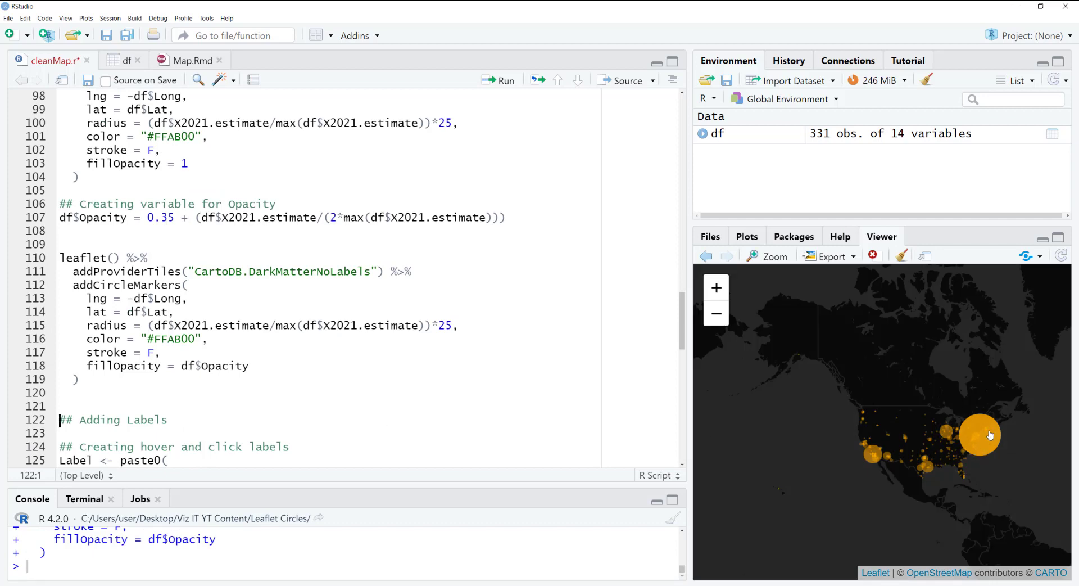
drag(977, 434, 902, 454)
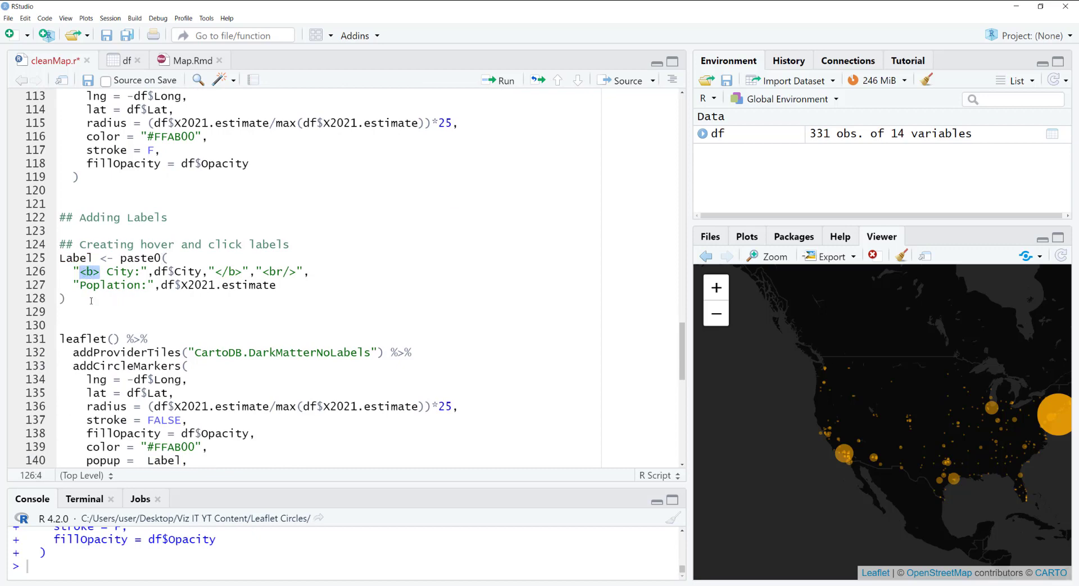
Fix the 'Popluation' typo in Label, add popups, and check New York's and Los Angeles' popups.
double_click(119, 271)
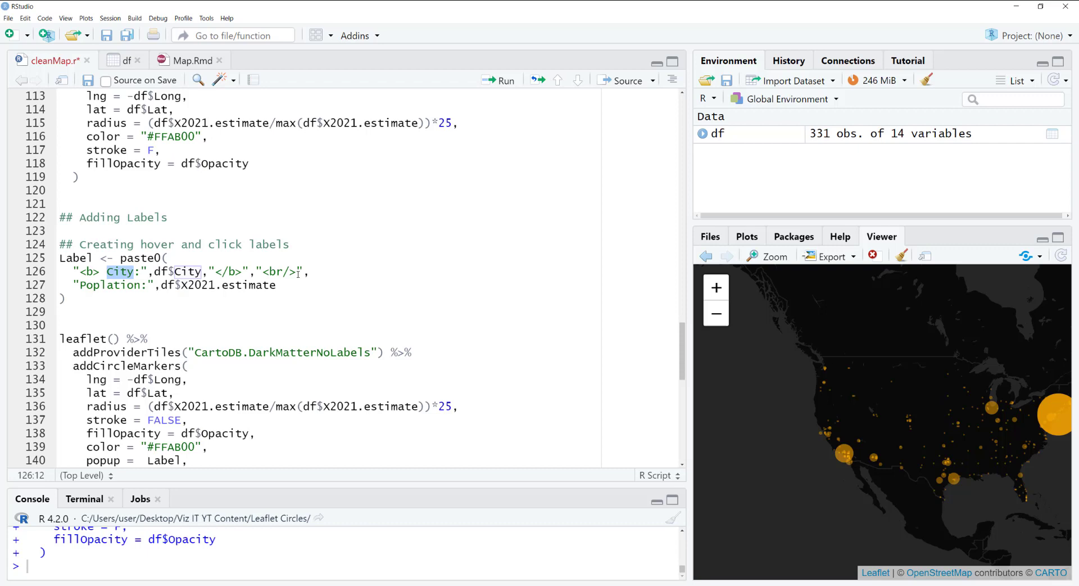
click(64, 298)
text(u)
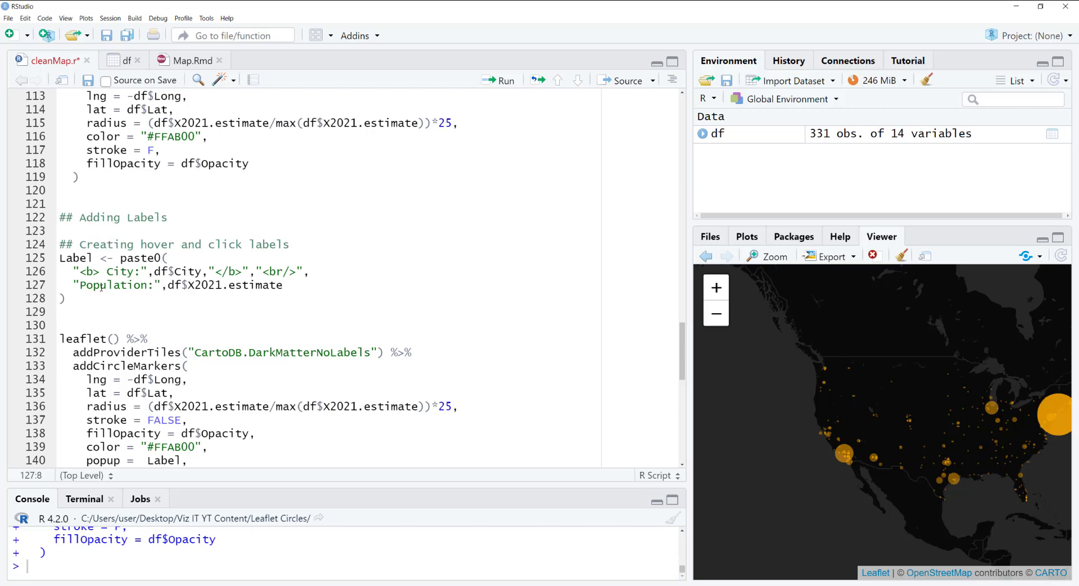
click(68, 298)
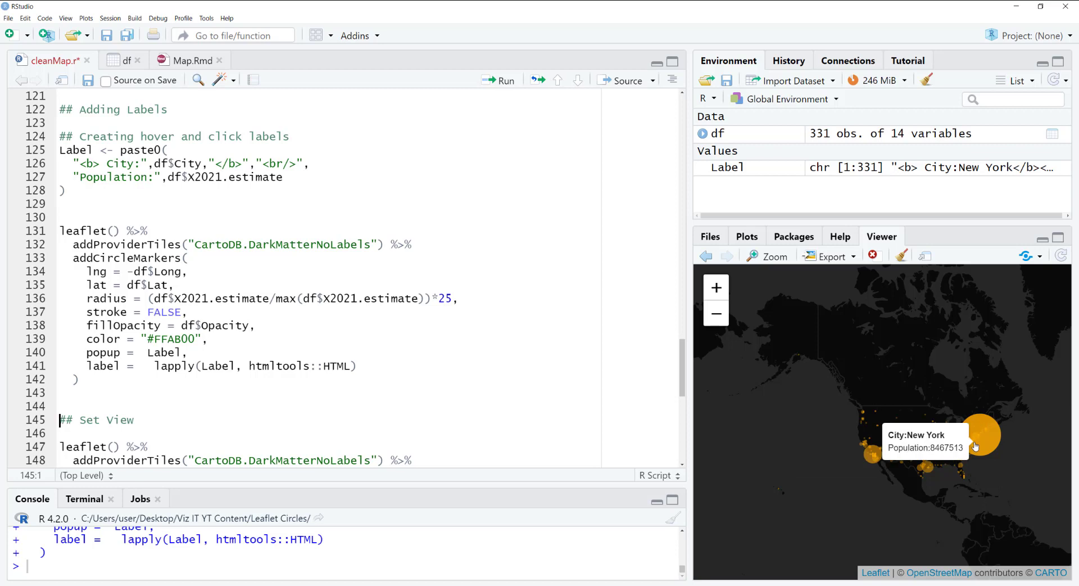
click(980, 448)
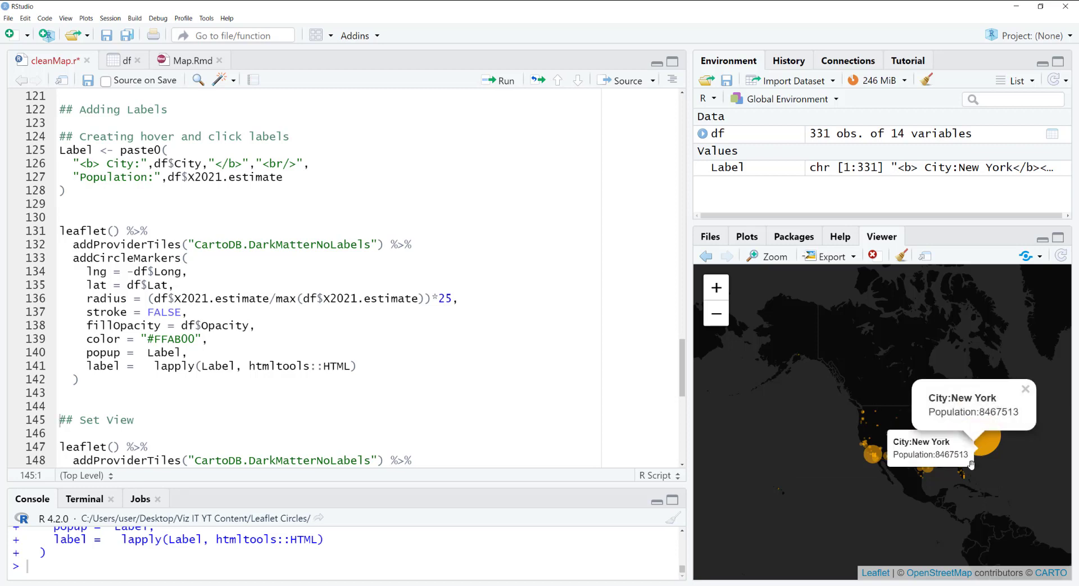
mouse_move(953, 453)
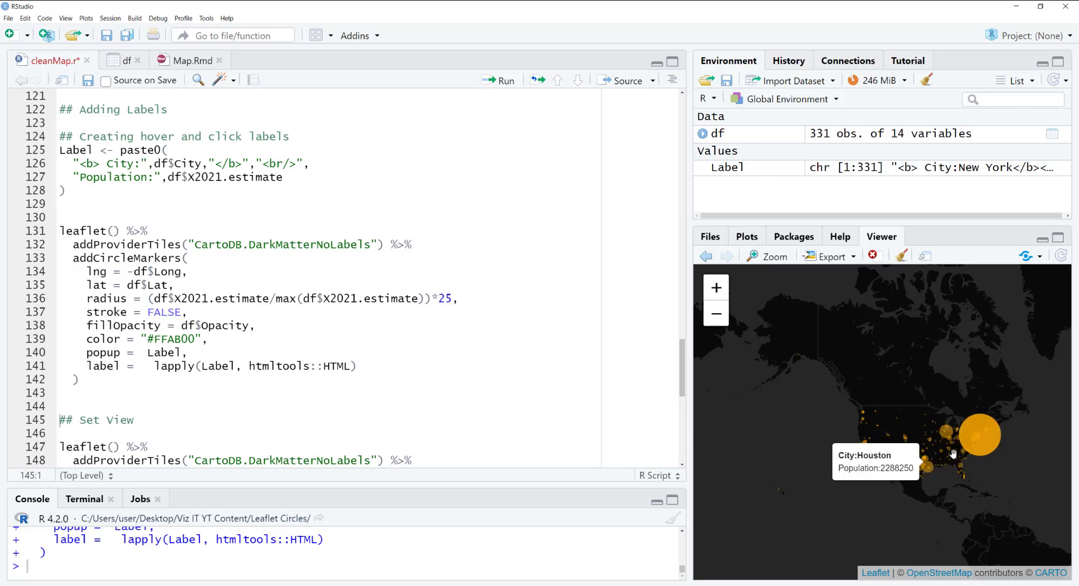
click(872, 468)
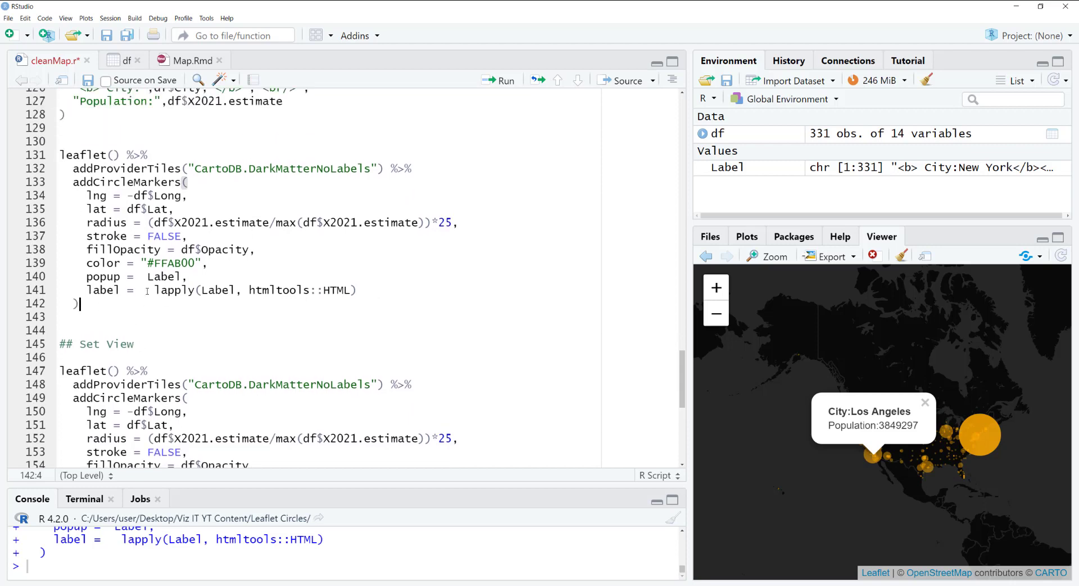
Review the label = lapply(Label, htmltools::HTML) argument giving hover labels.
double_click(104, 290)
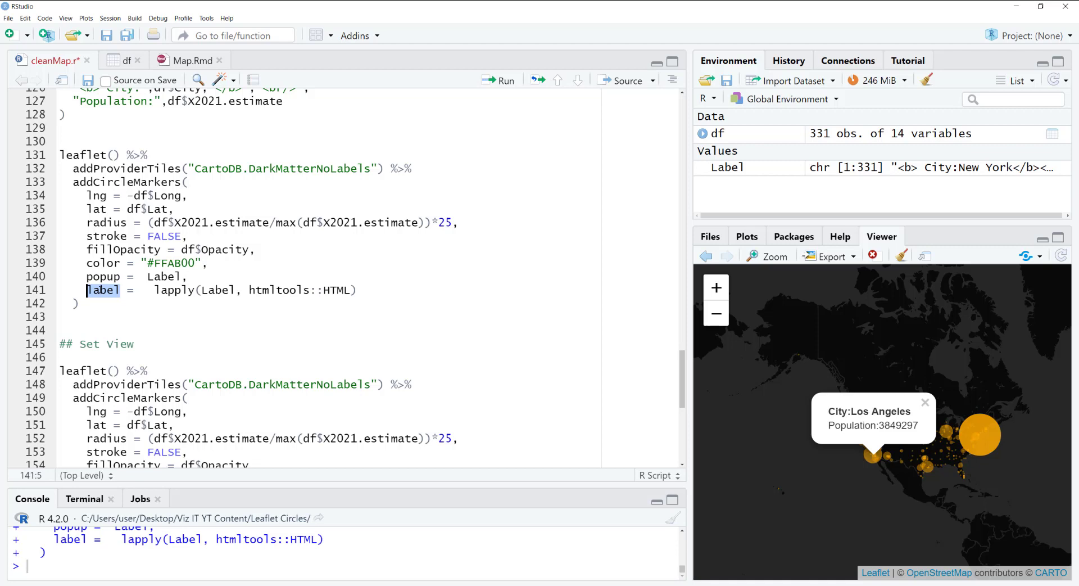
double_click(174, 290)
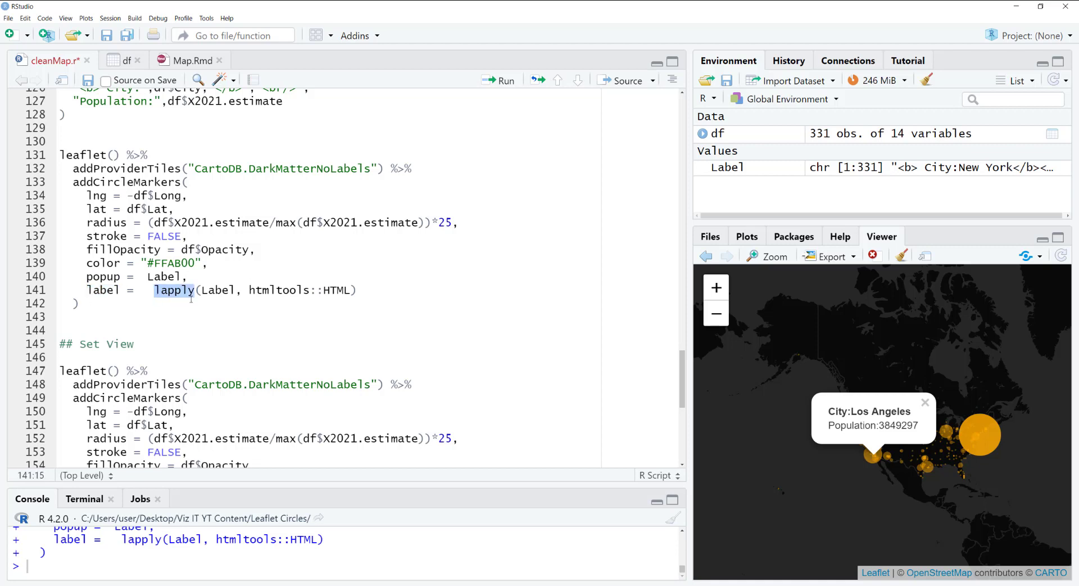
click(209, 290)
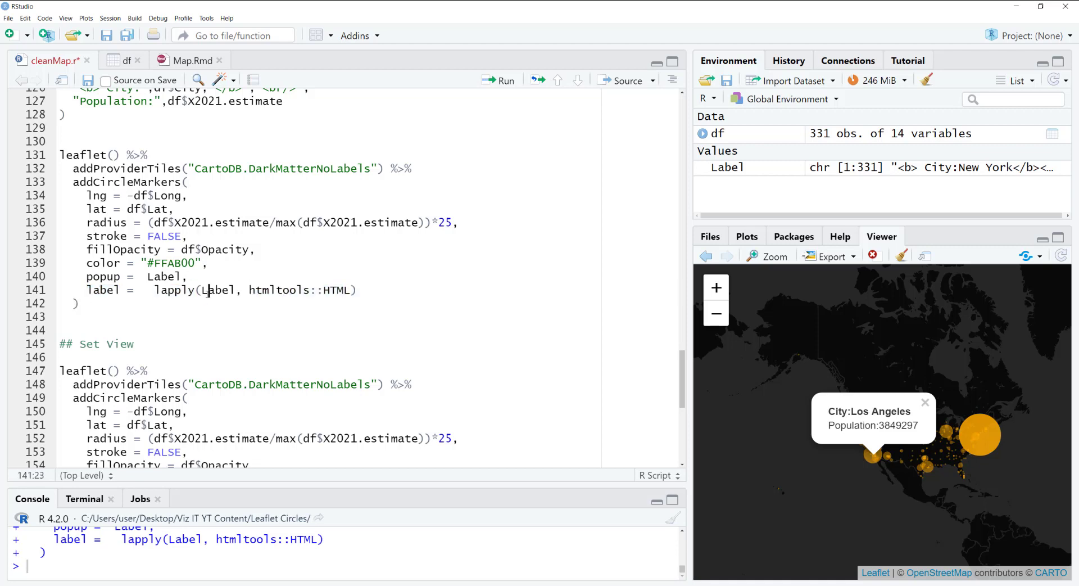
scroll(down, 3)
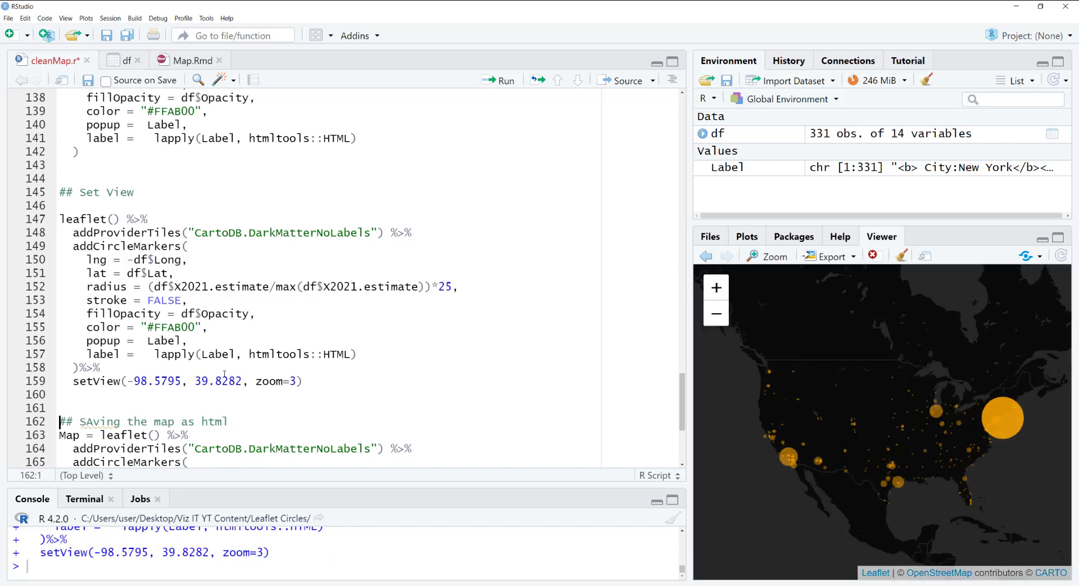
Try a different setView zoom value, then revert the zoom back to 3.
click(270, 381)
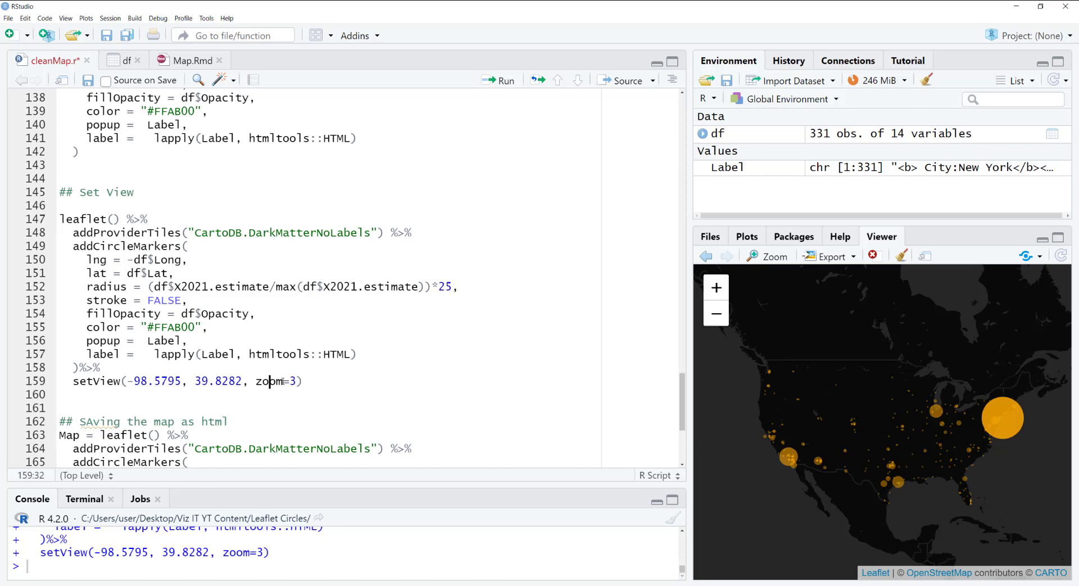
text(5)
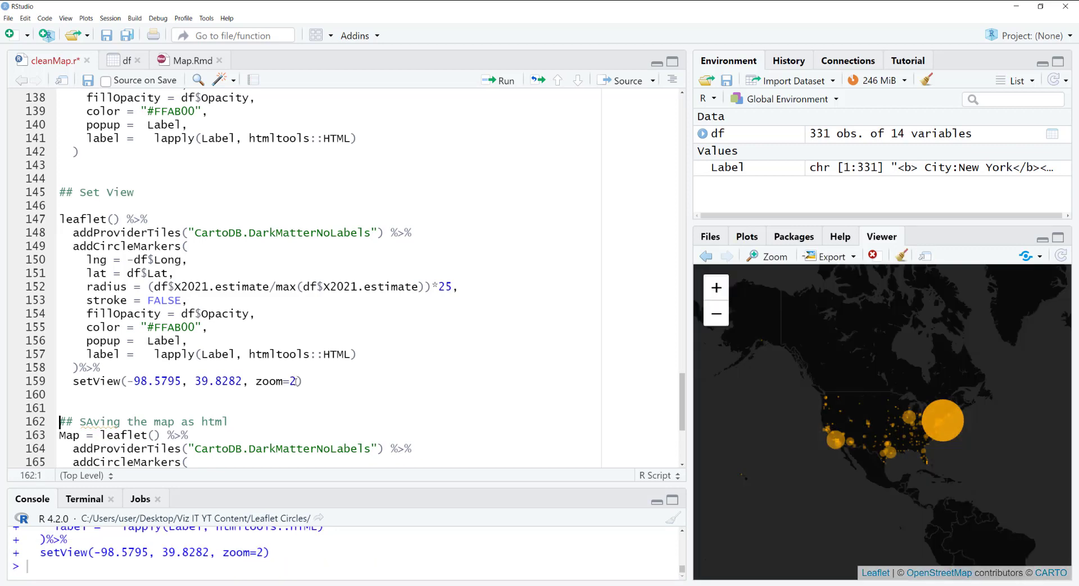
key(Backspace)
text(3)
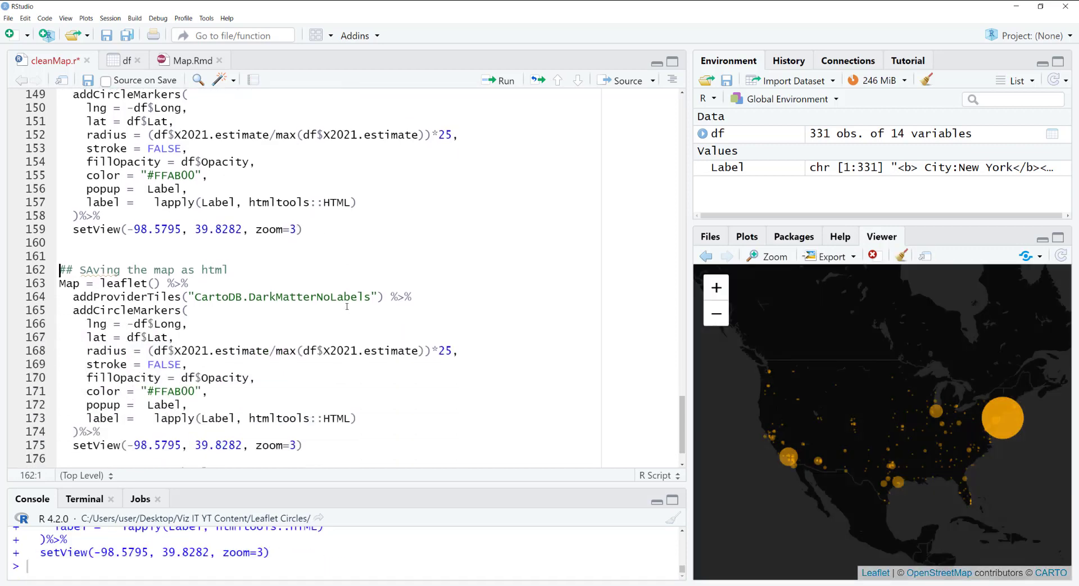
Run the Map assignment and saveWidget(Map, file="USMap.html") to write the HTML file.
scroll(down, 3)
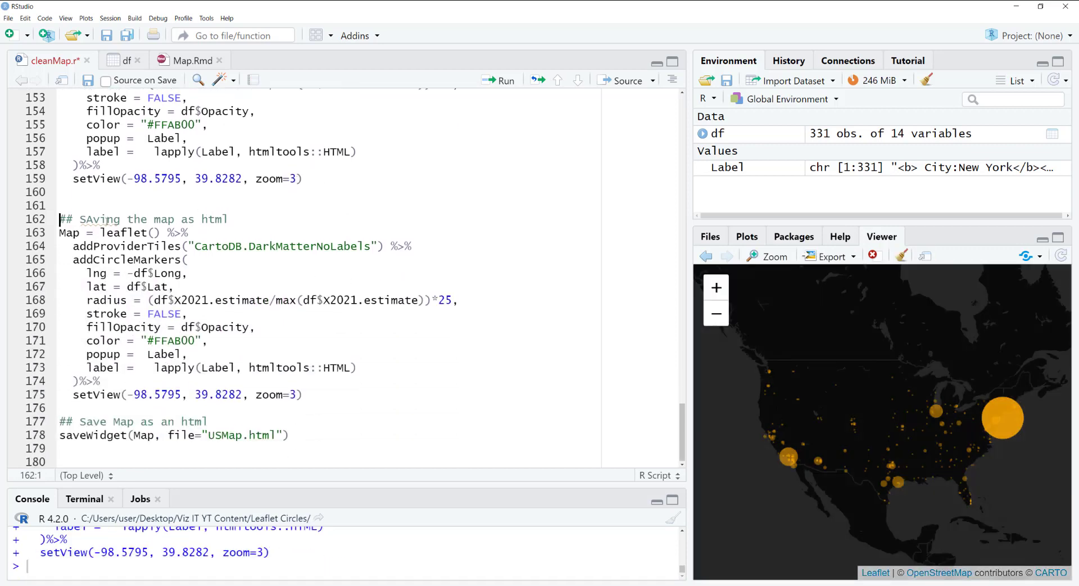
click(339, 389)
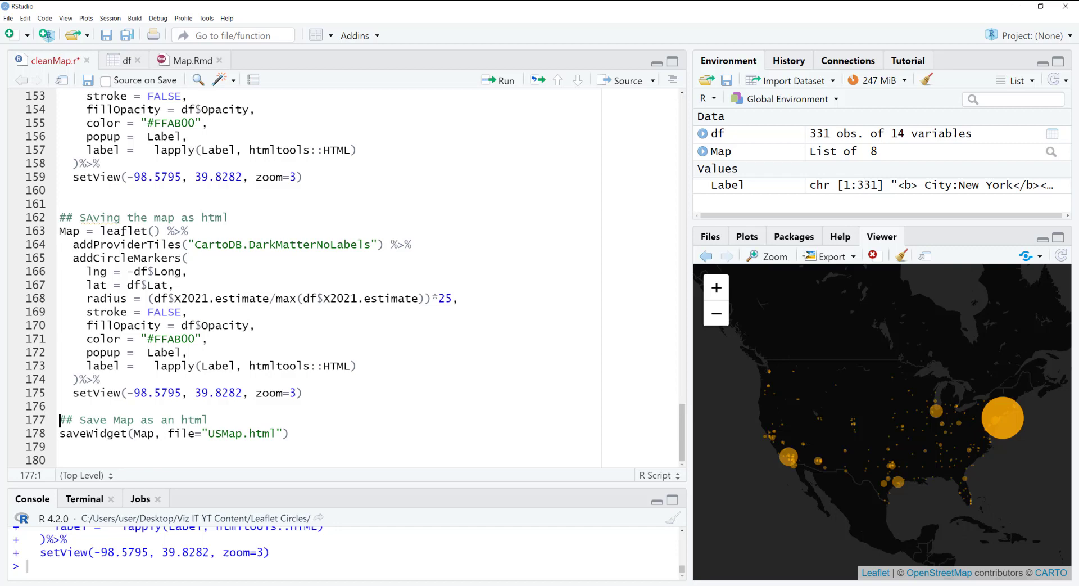
double_click(69, 231)
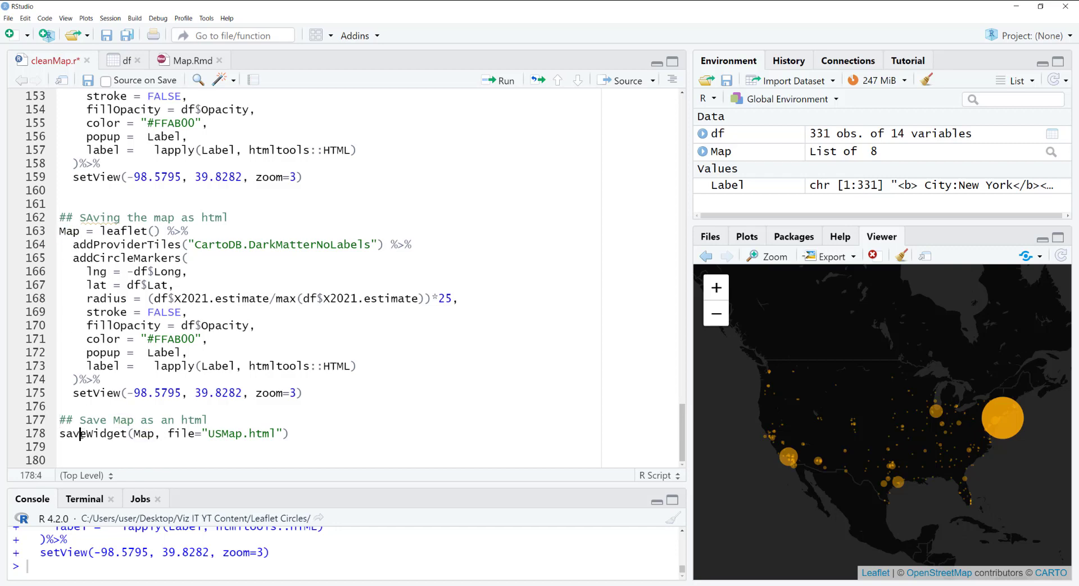
double_click(143, 433)
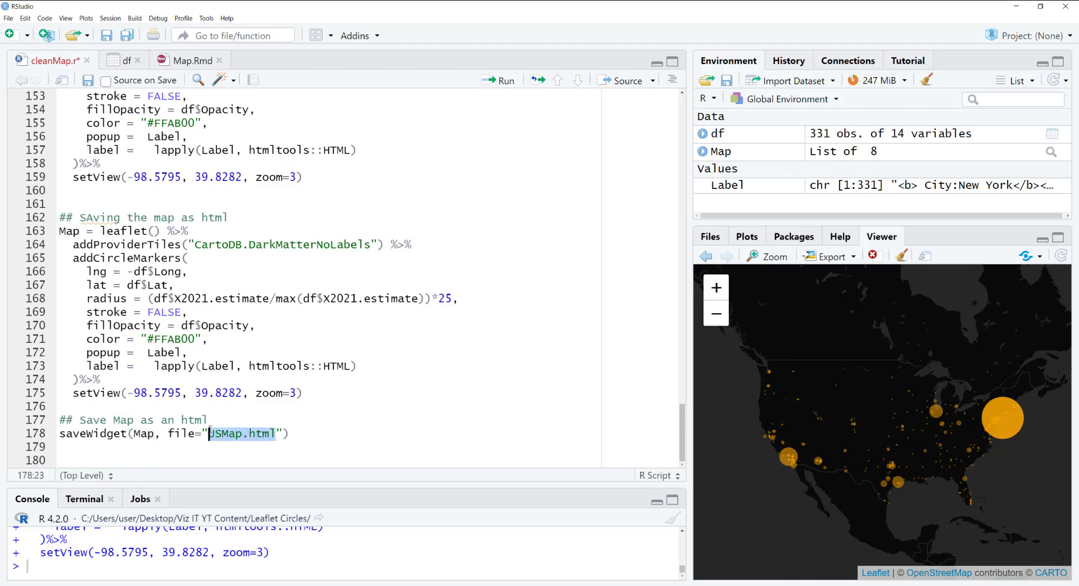
click(295, 432)
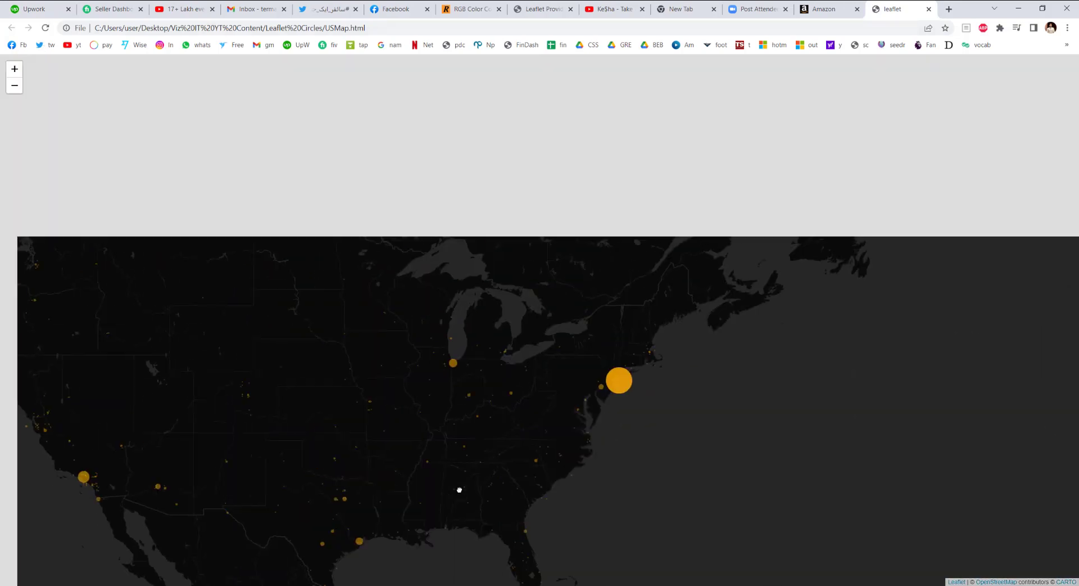
In Chrome's USMap.html, show New York's name and population popup.
click(619, 381)
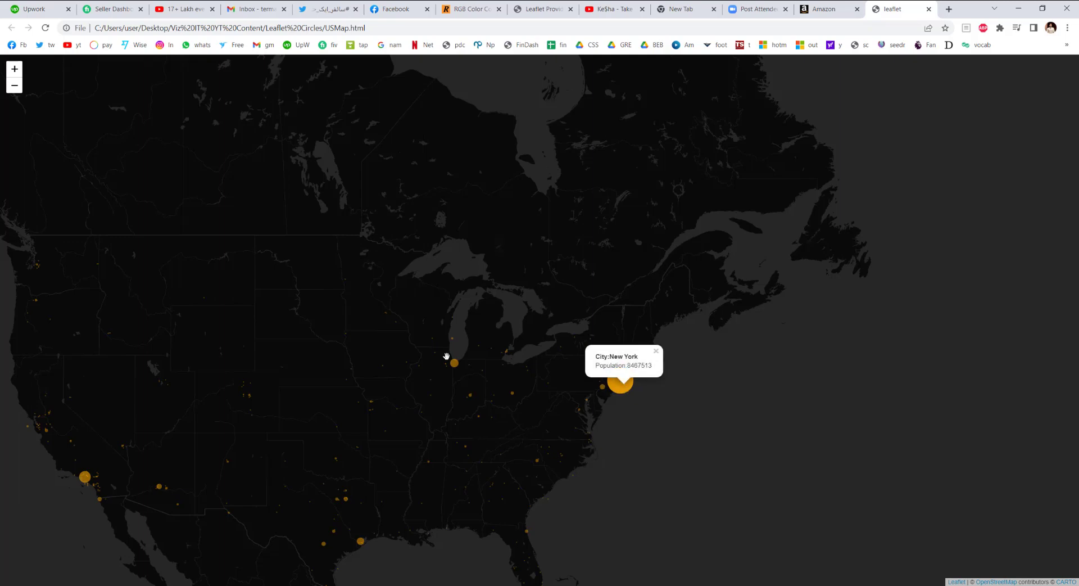